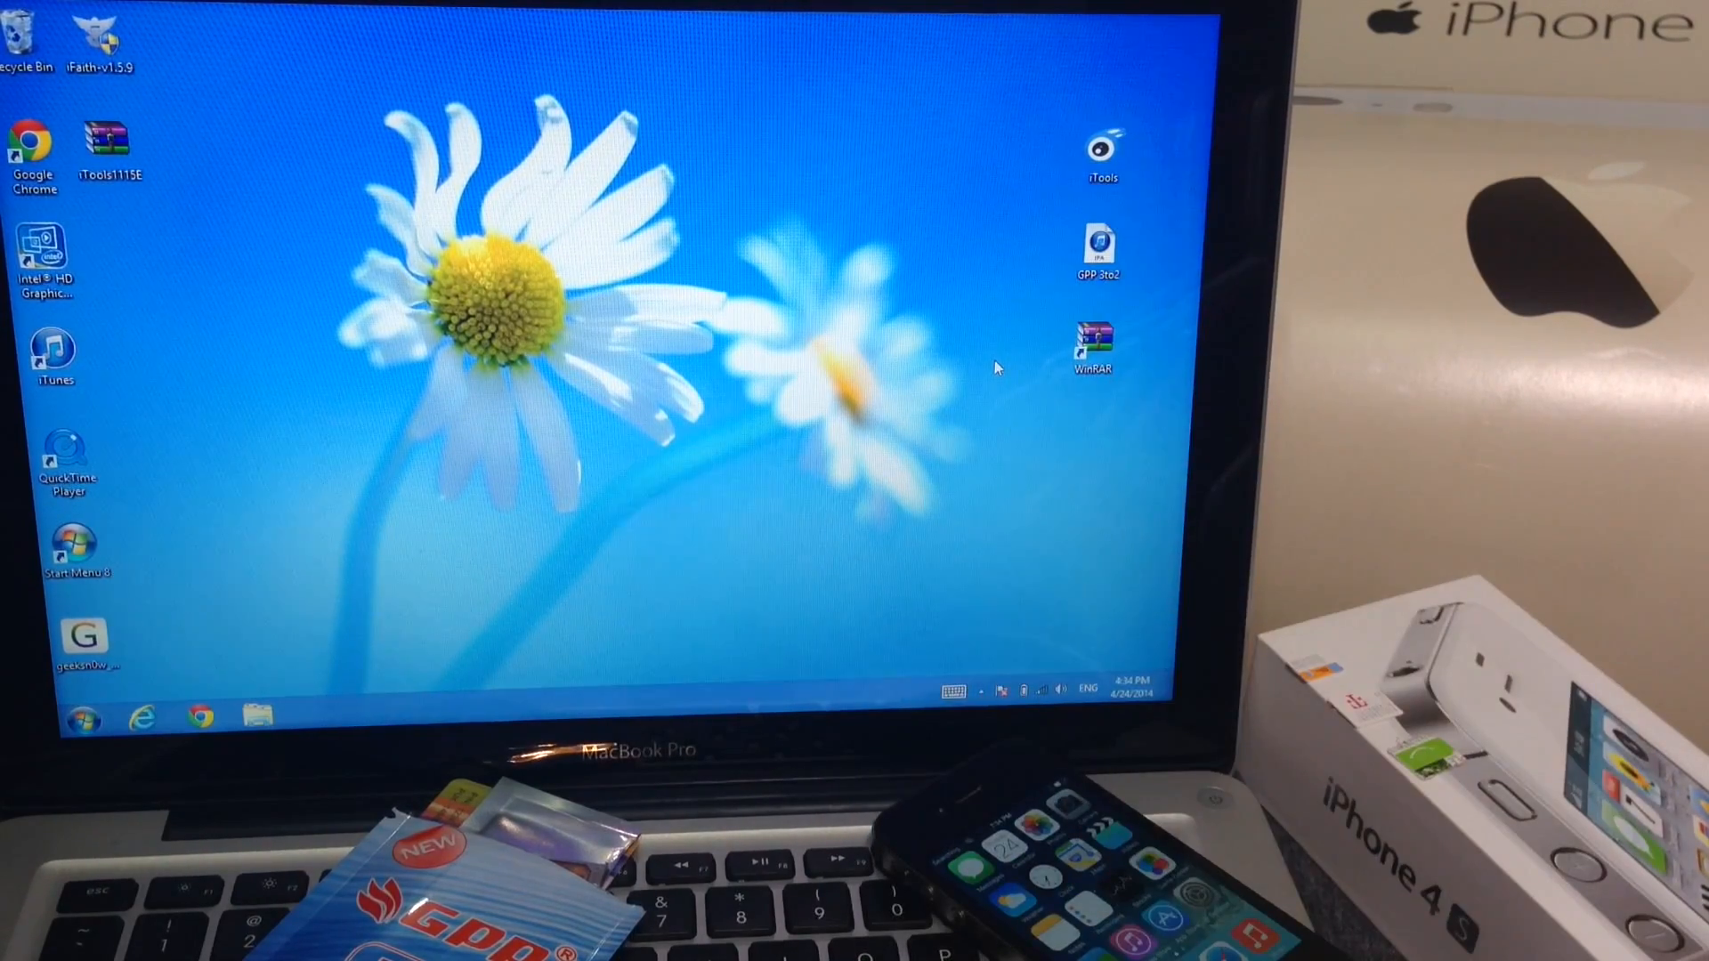
Step: Launch iTools 2013 and dismiss the cannot-reach-device error
{"action": "left_click", "coordinate": [1102, 150]}
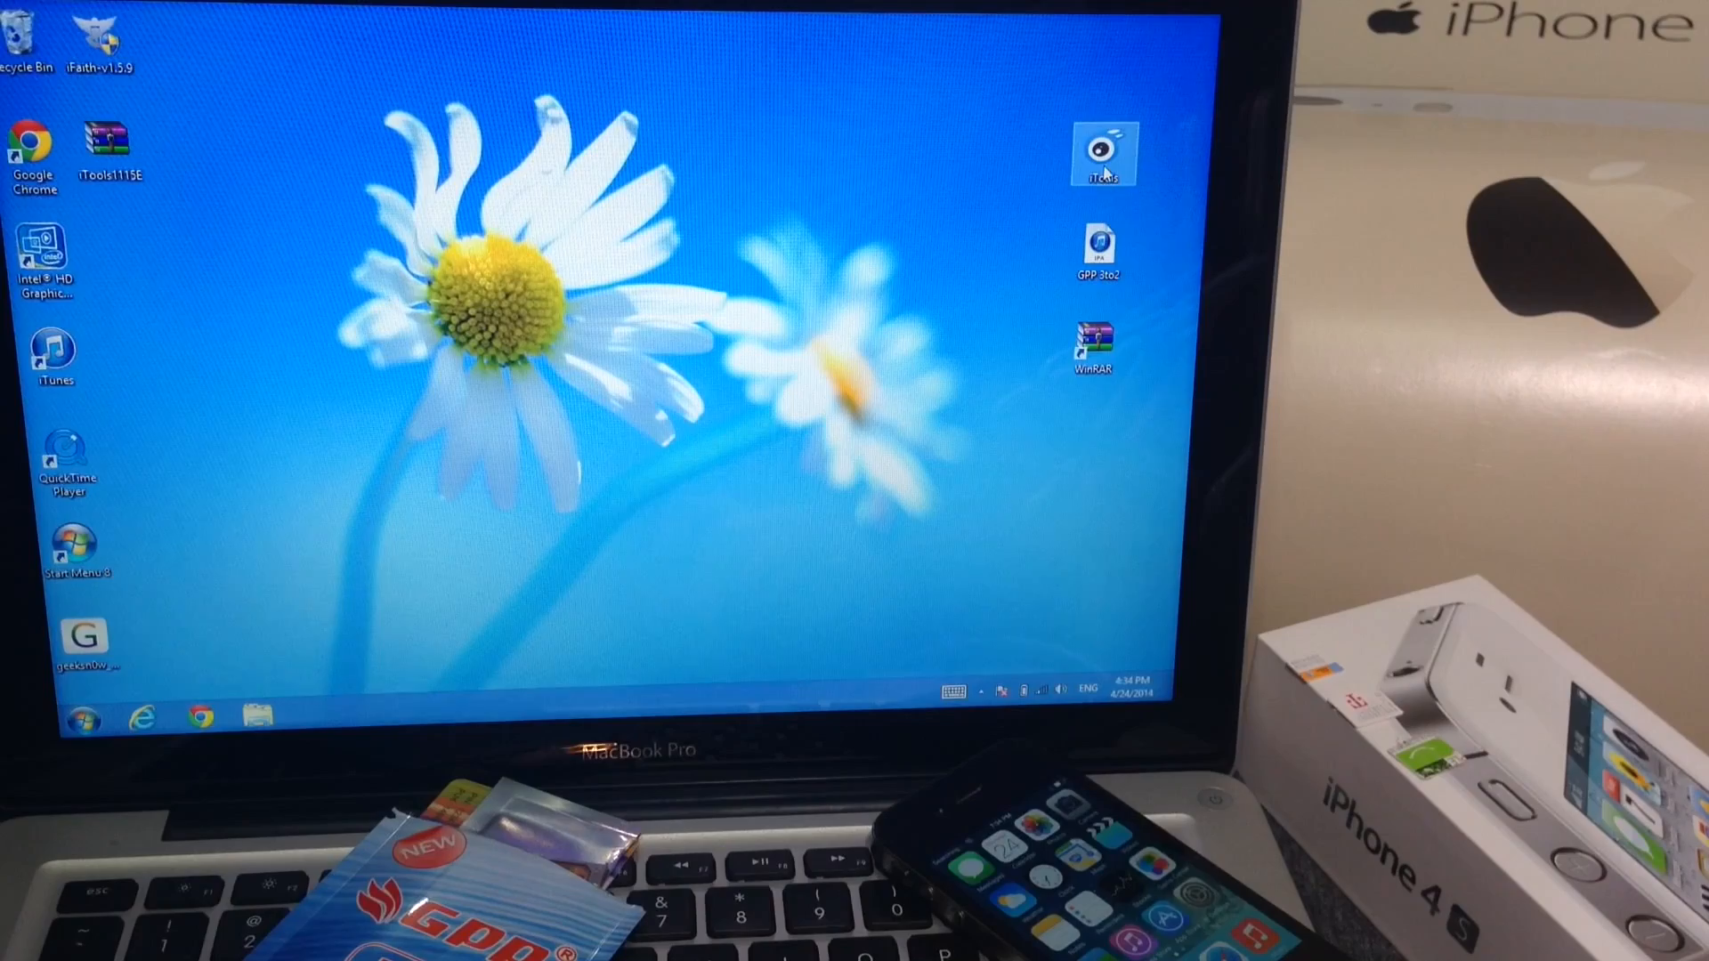
{"action": "double_click", "coordinate": [1104, 153]}
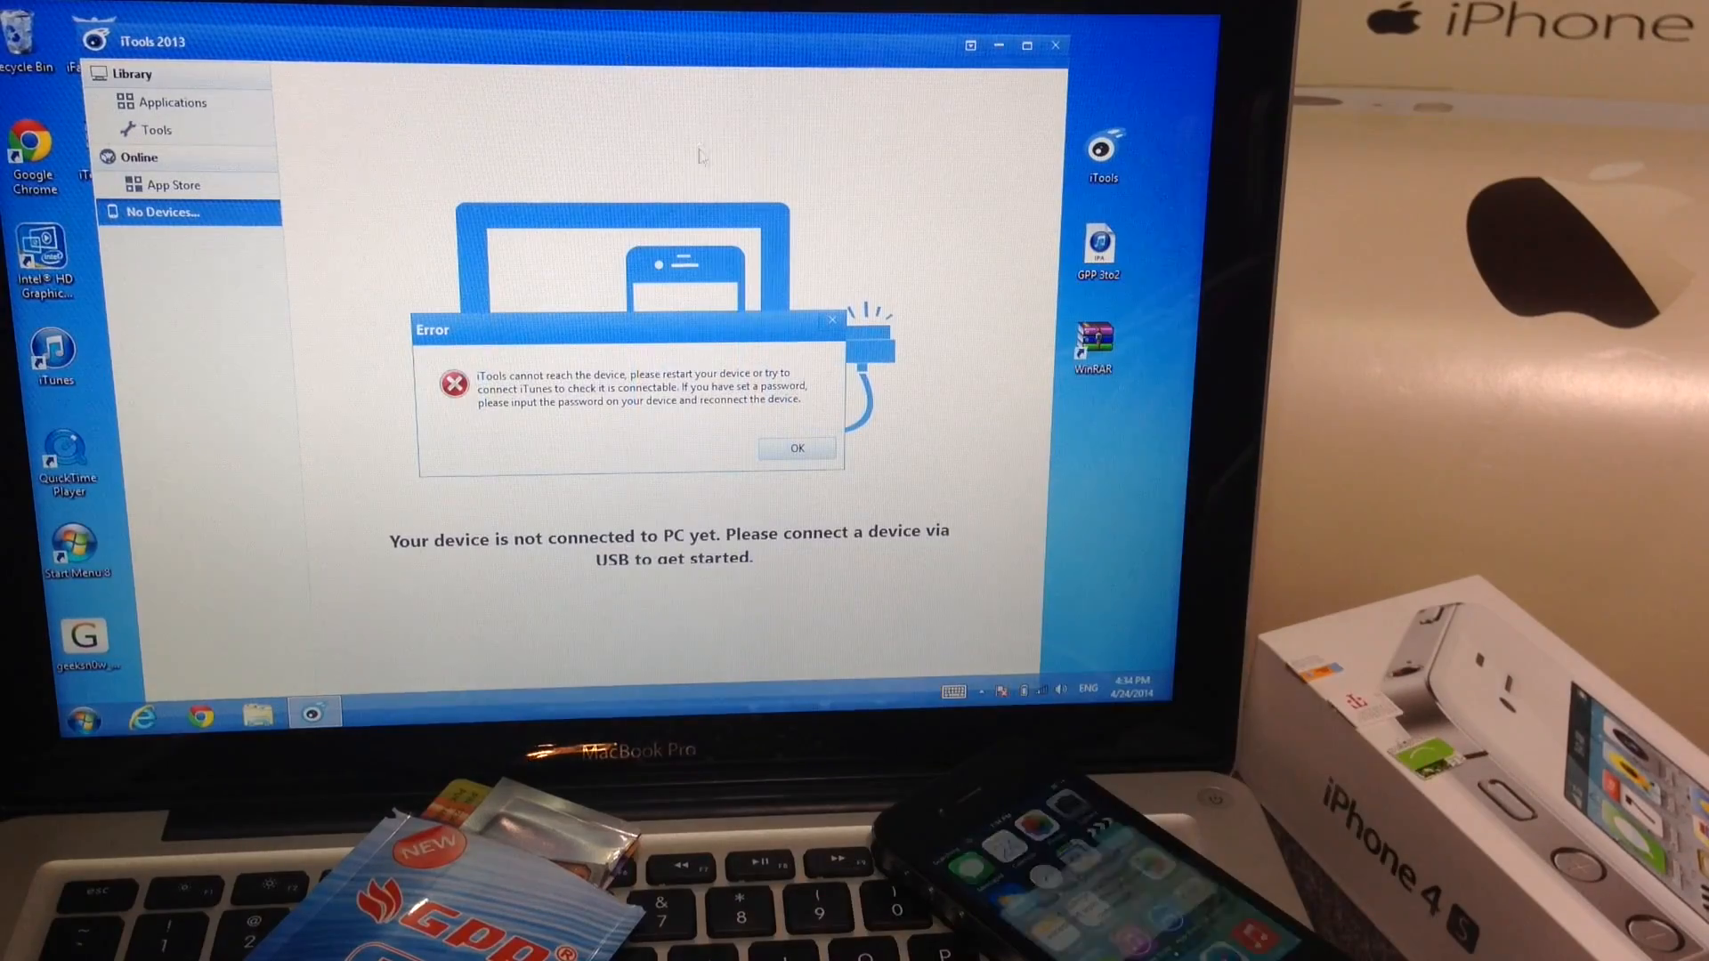
{"action": "left_click", "coordinate": [796, 448]}
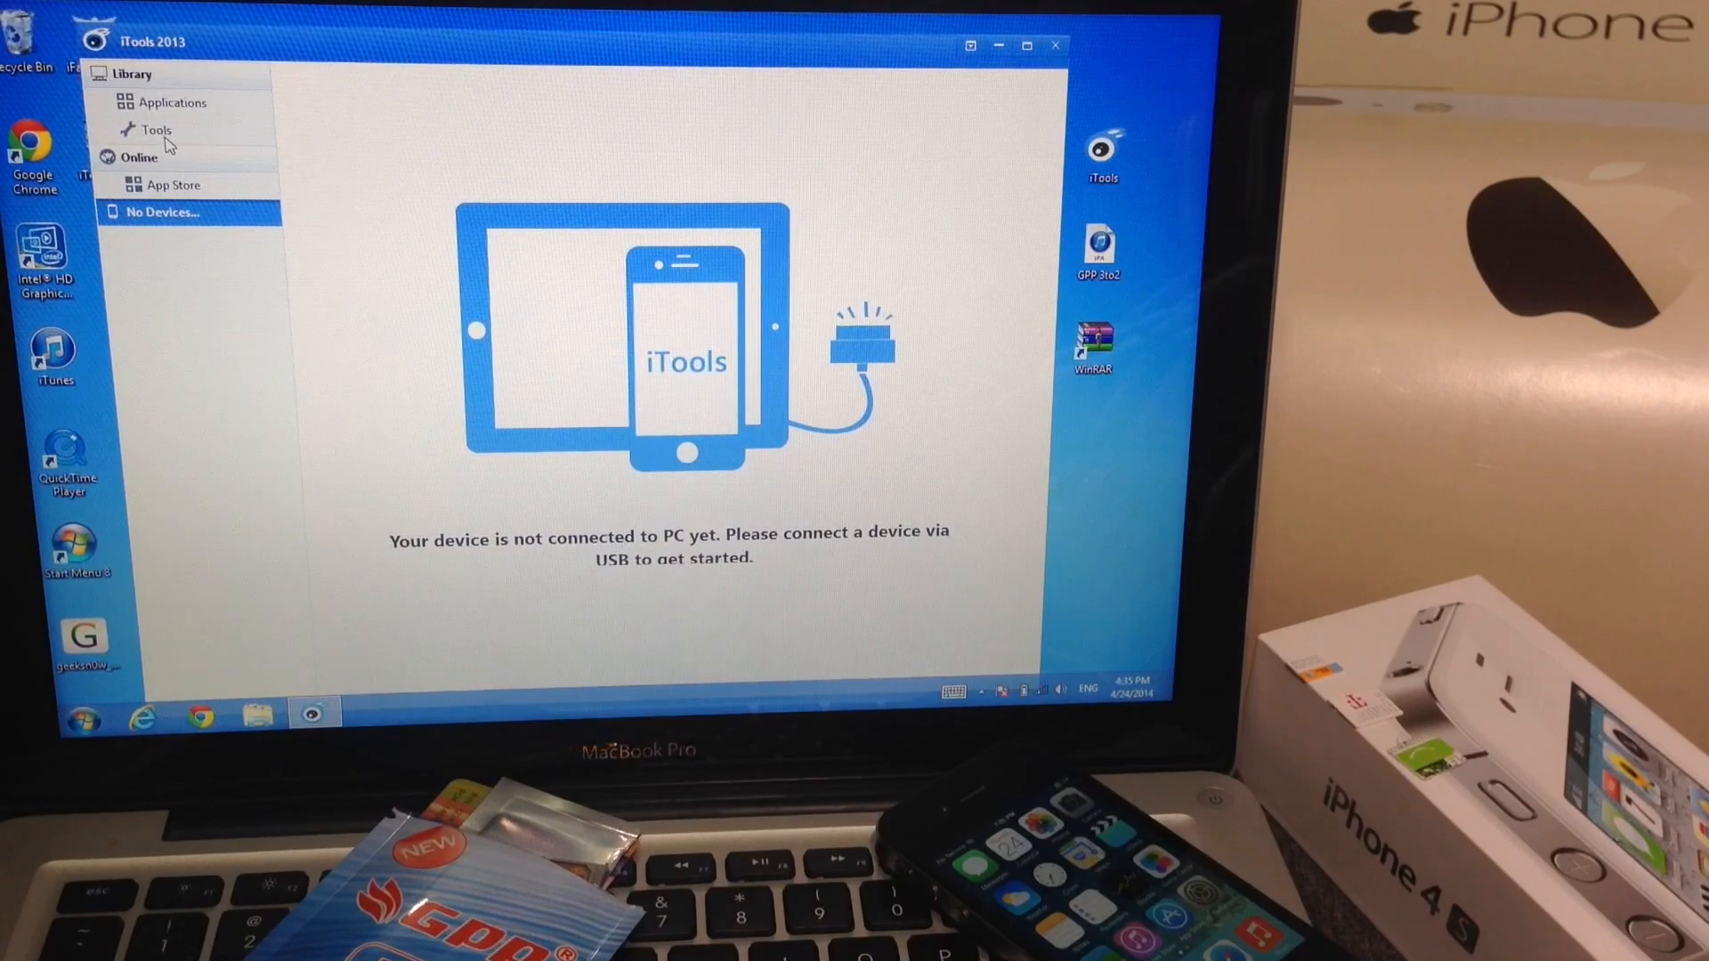
Step: Show the Tools page of iTools utilities for the detected iPhone
{"action": "left_click", "coordinate": [157, 129]}
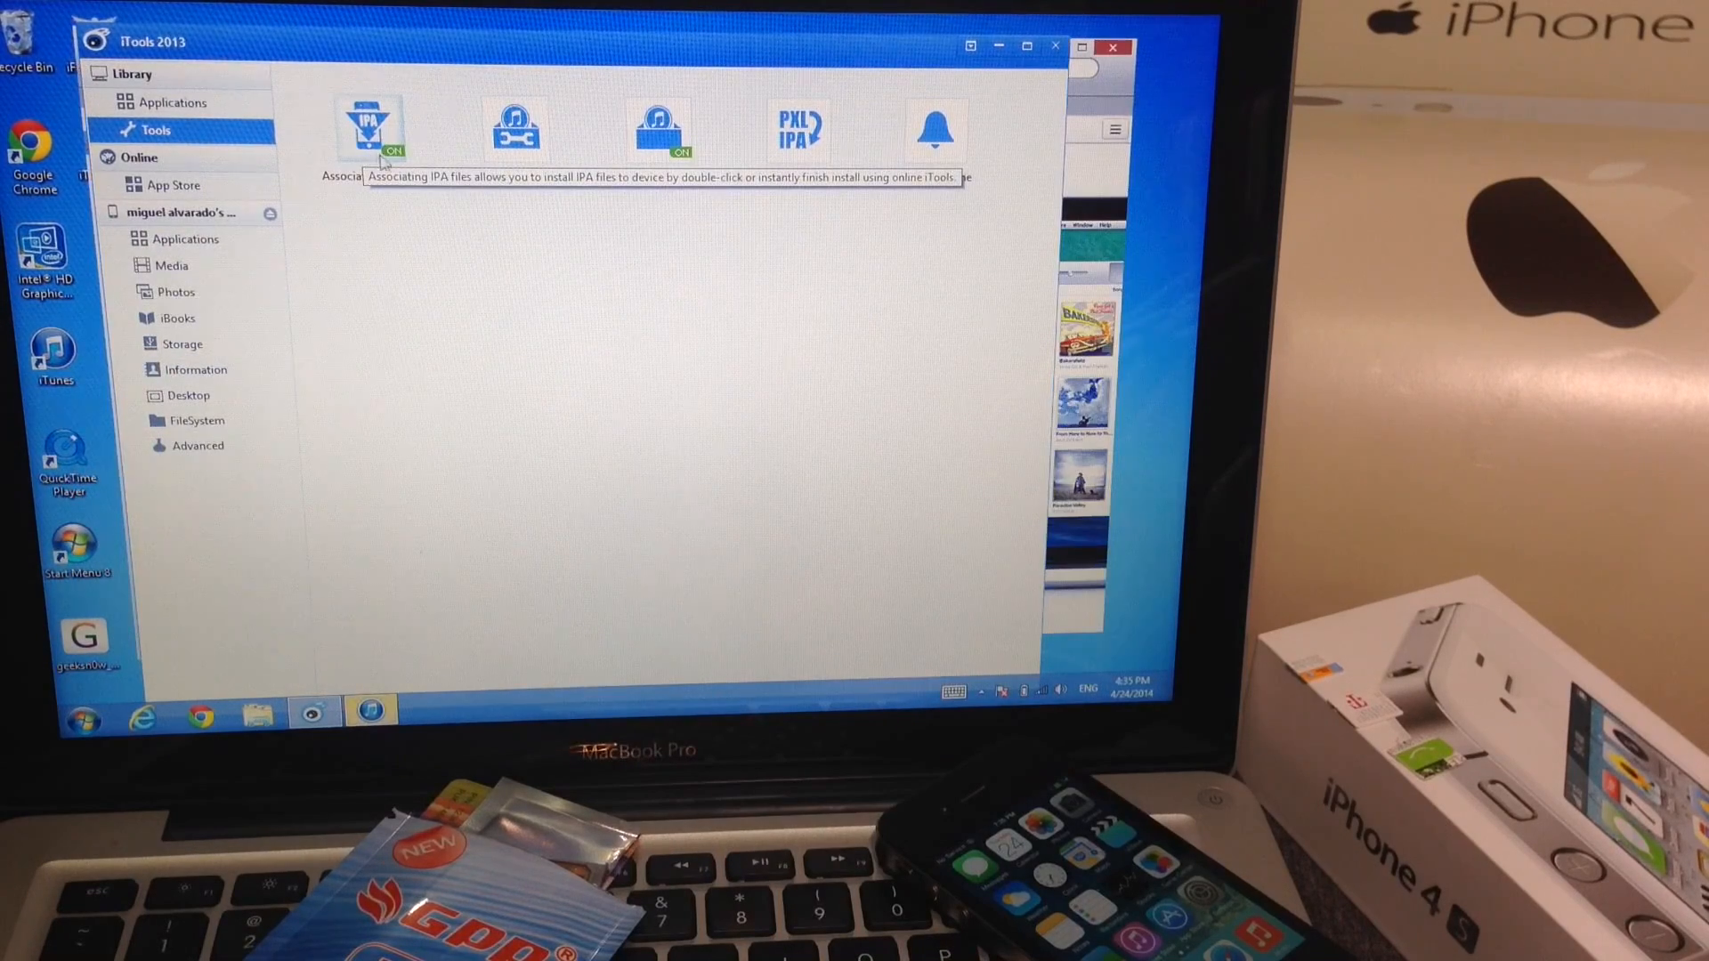
{"action": "mouse_move", "coordinate": [482, 264]}
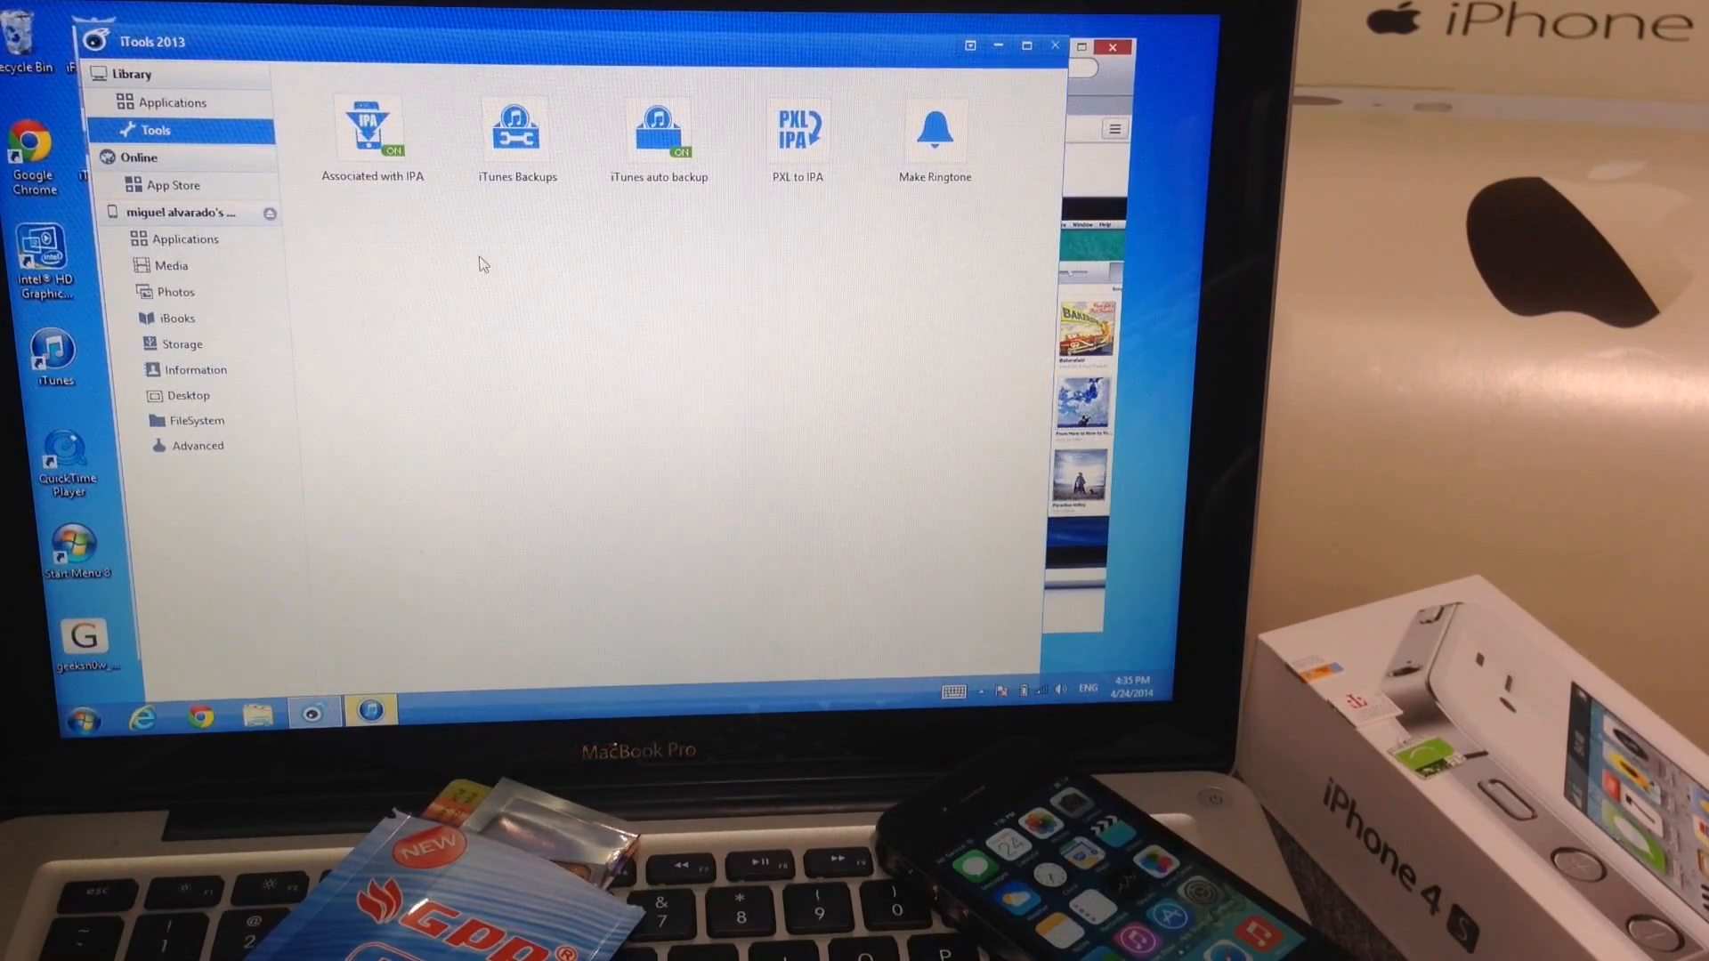
{"action": "mouse_move", "coordinate": [164, 212]}
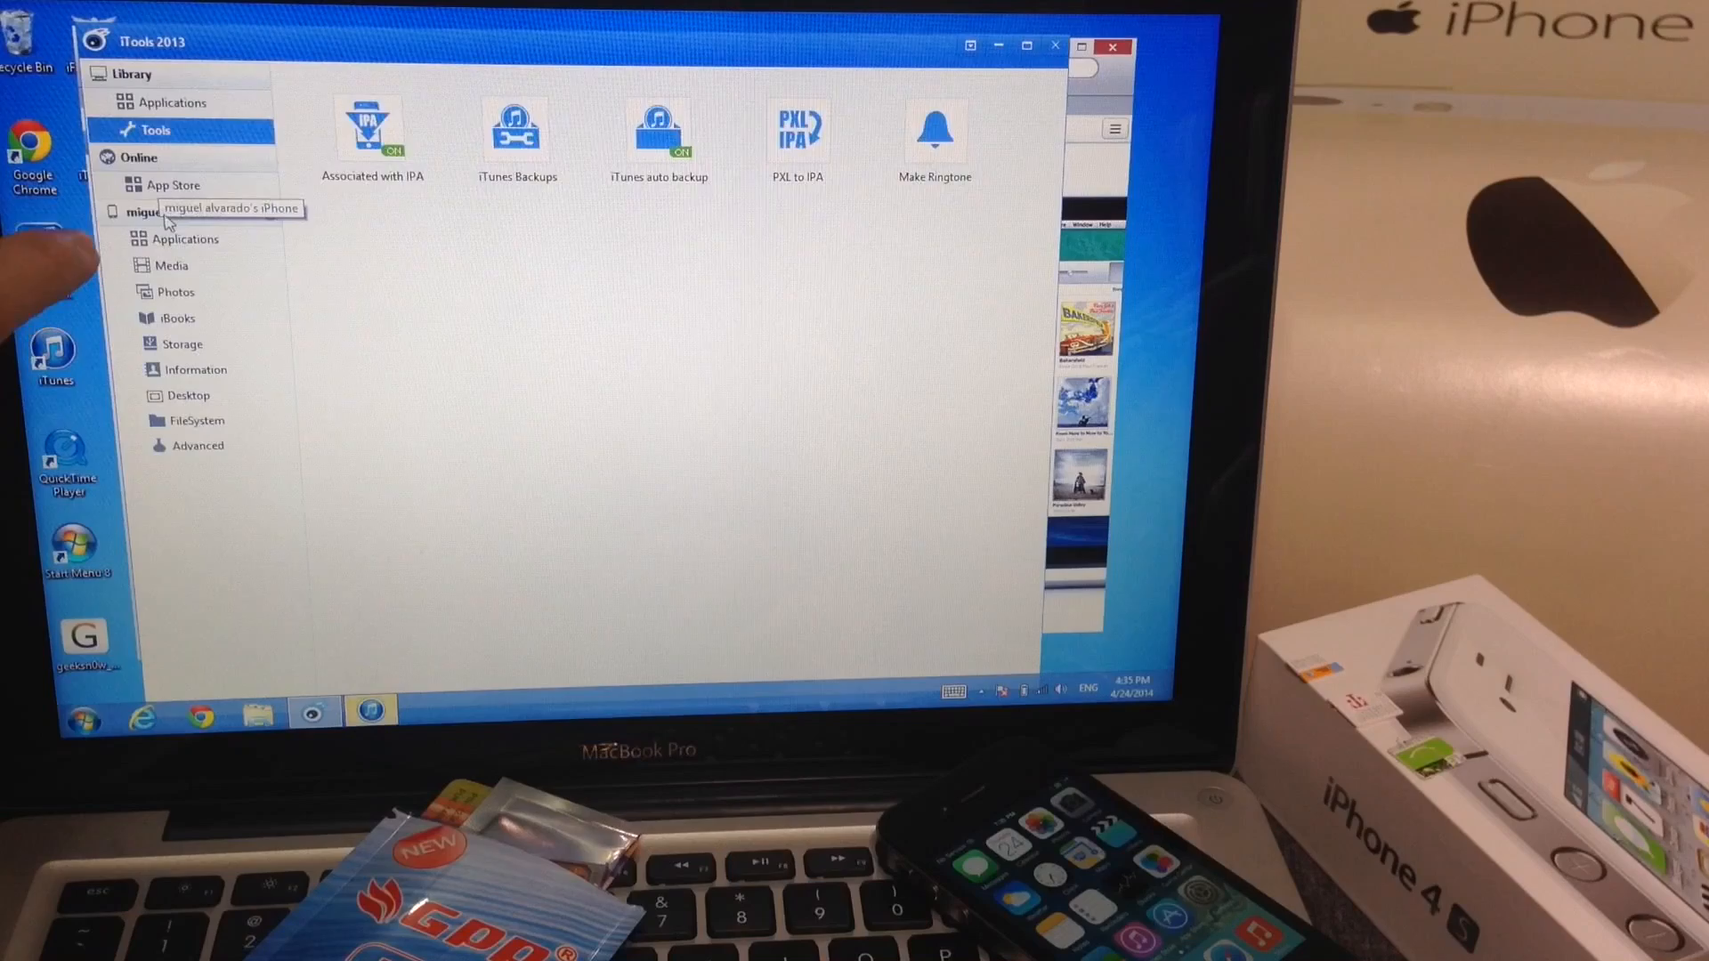
Step: Show the connected iPhone's device details, then its installed Applications list
{"action": "left_click", "coordinate": [196, 212]}
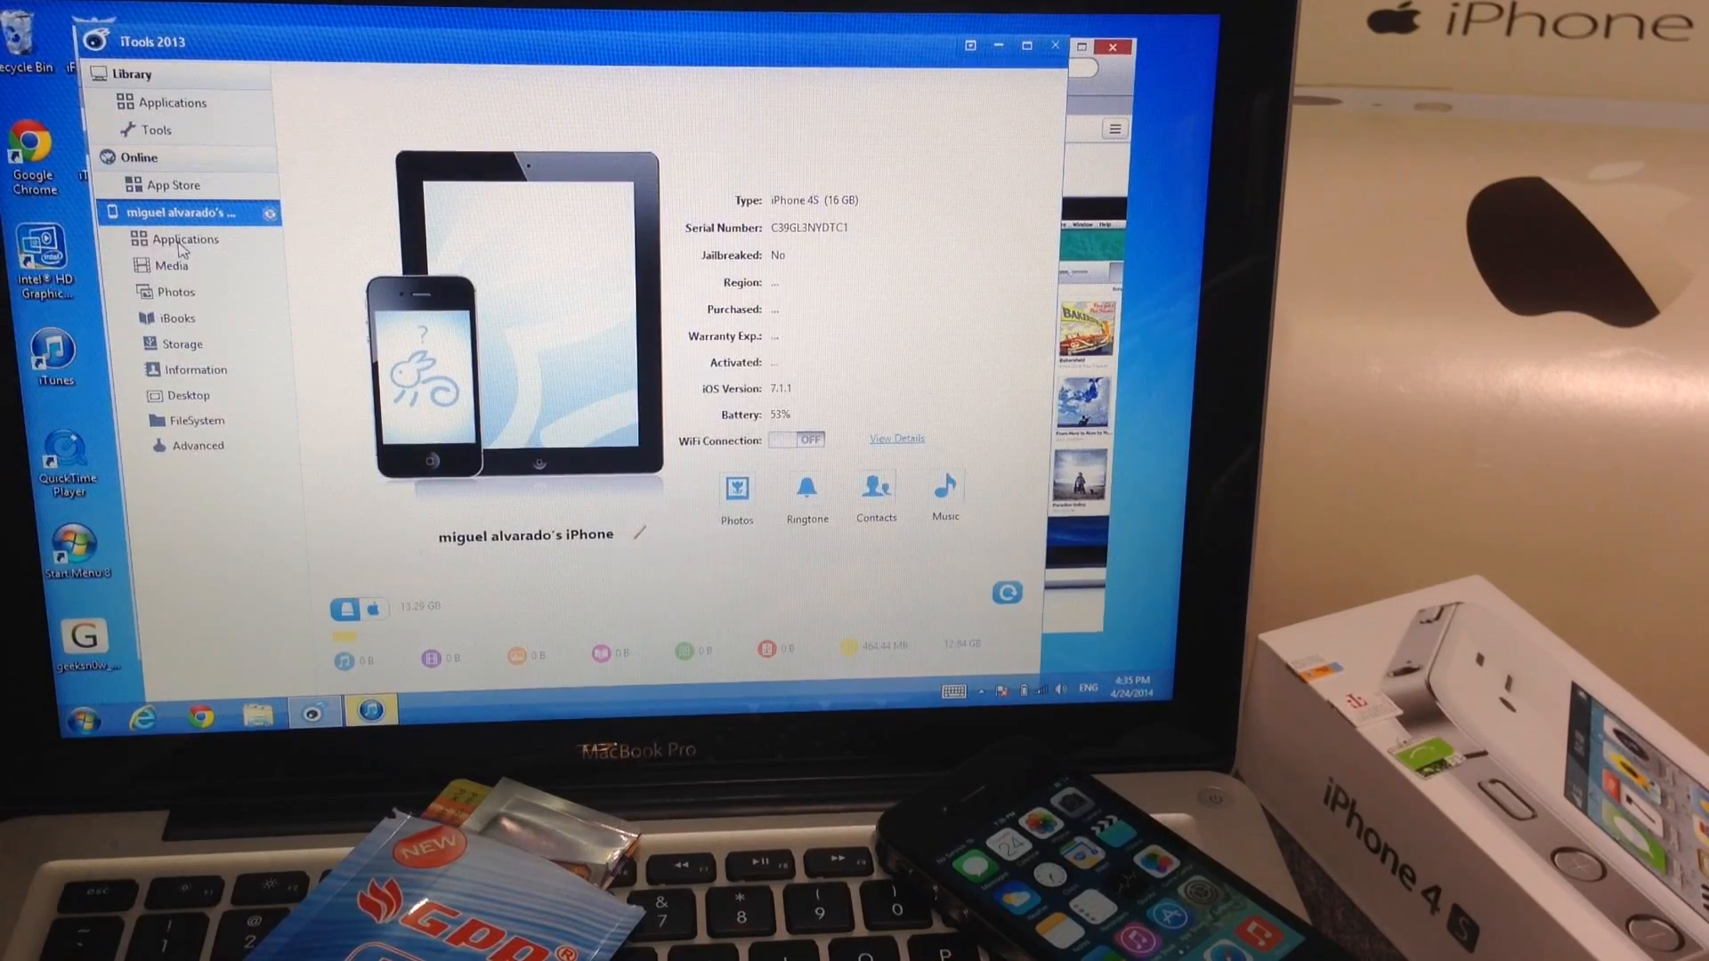
{"action": "left_click", "coordinate": [185, 239]}
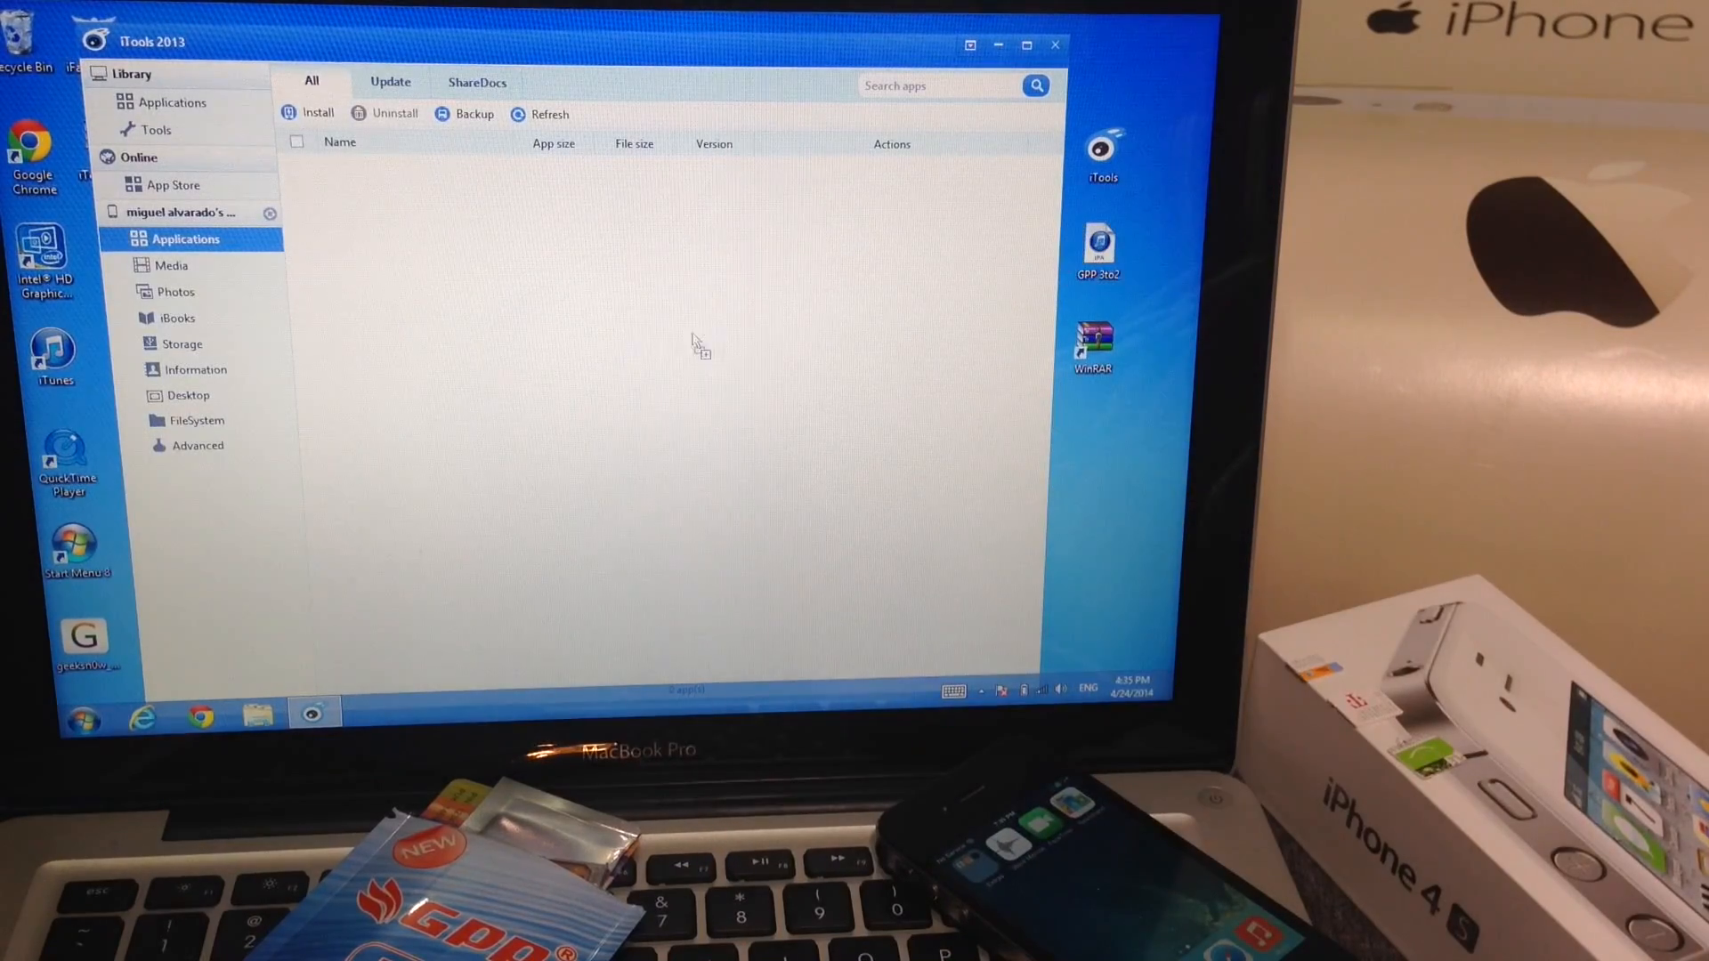
Step: Install the GPP 3to2 IPA package onto the iPhone
{"action": "left_click", "coordinate": [317, 114]}
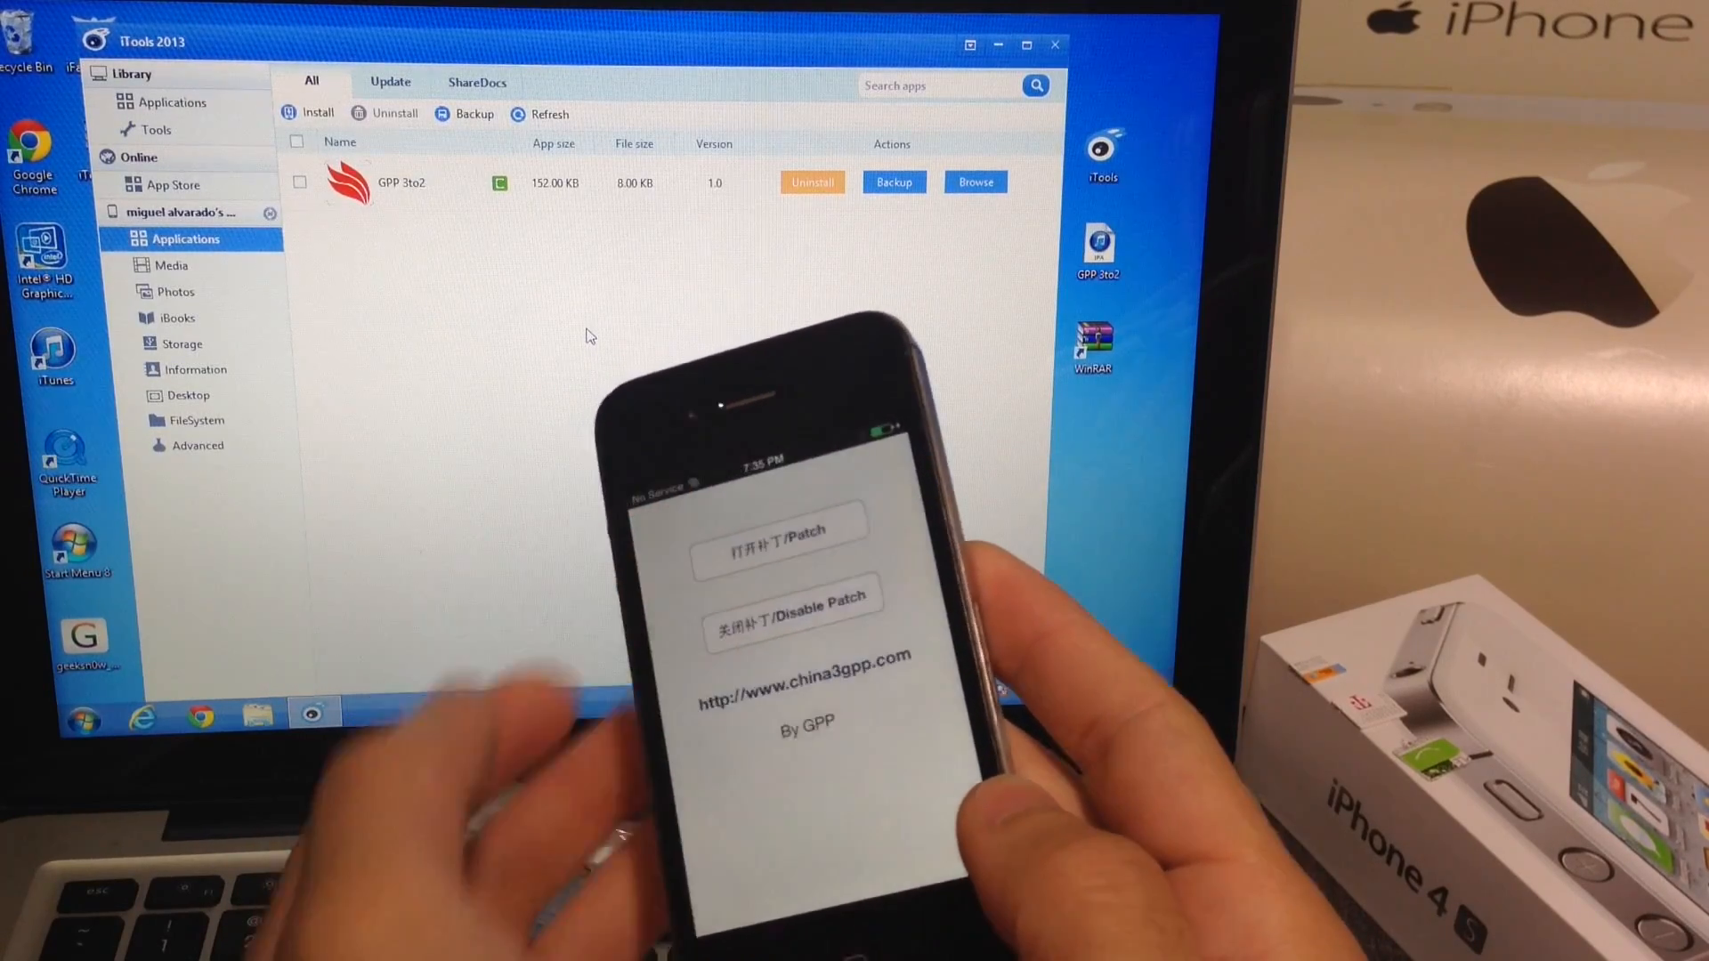
{"action": "left_click", "coordinate": [779, 534]}
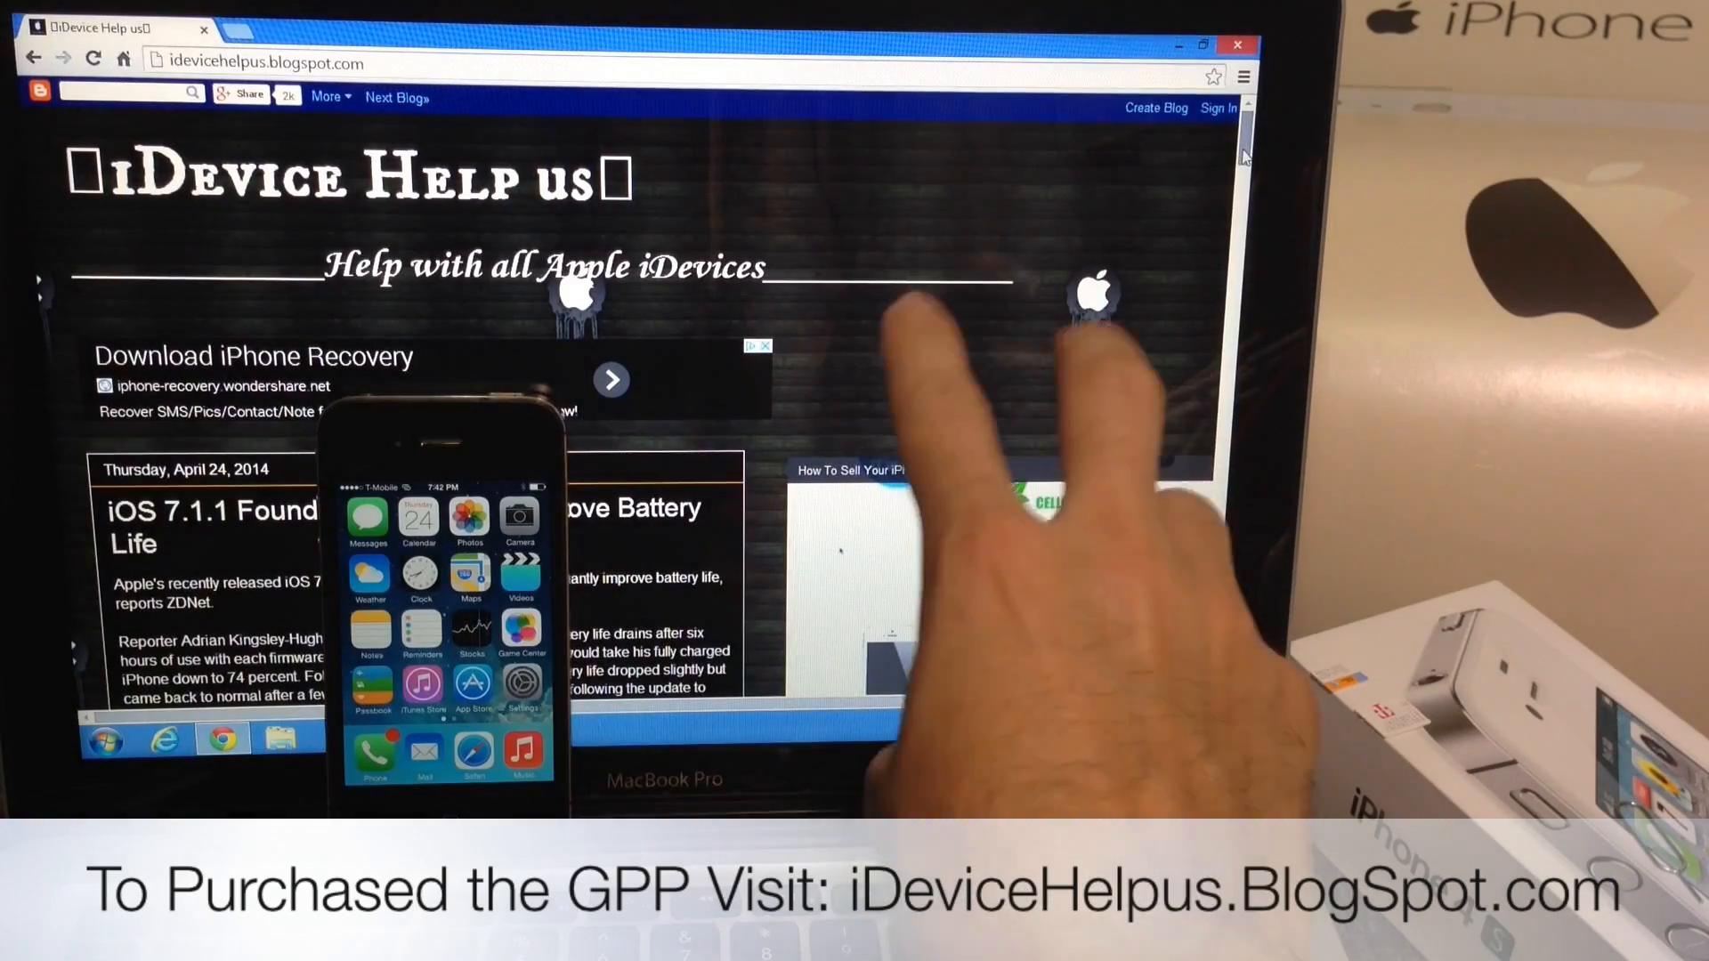
Step: Scroll the blog down to the $34.99 GPP chip listing and its Buy Now button
{"action": "scroll", "scroll_direction": "down", "scroll_amount": 3}
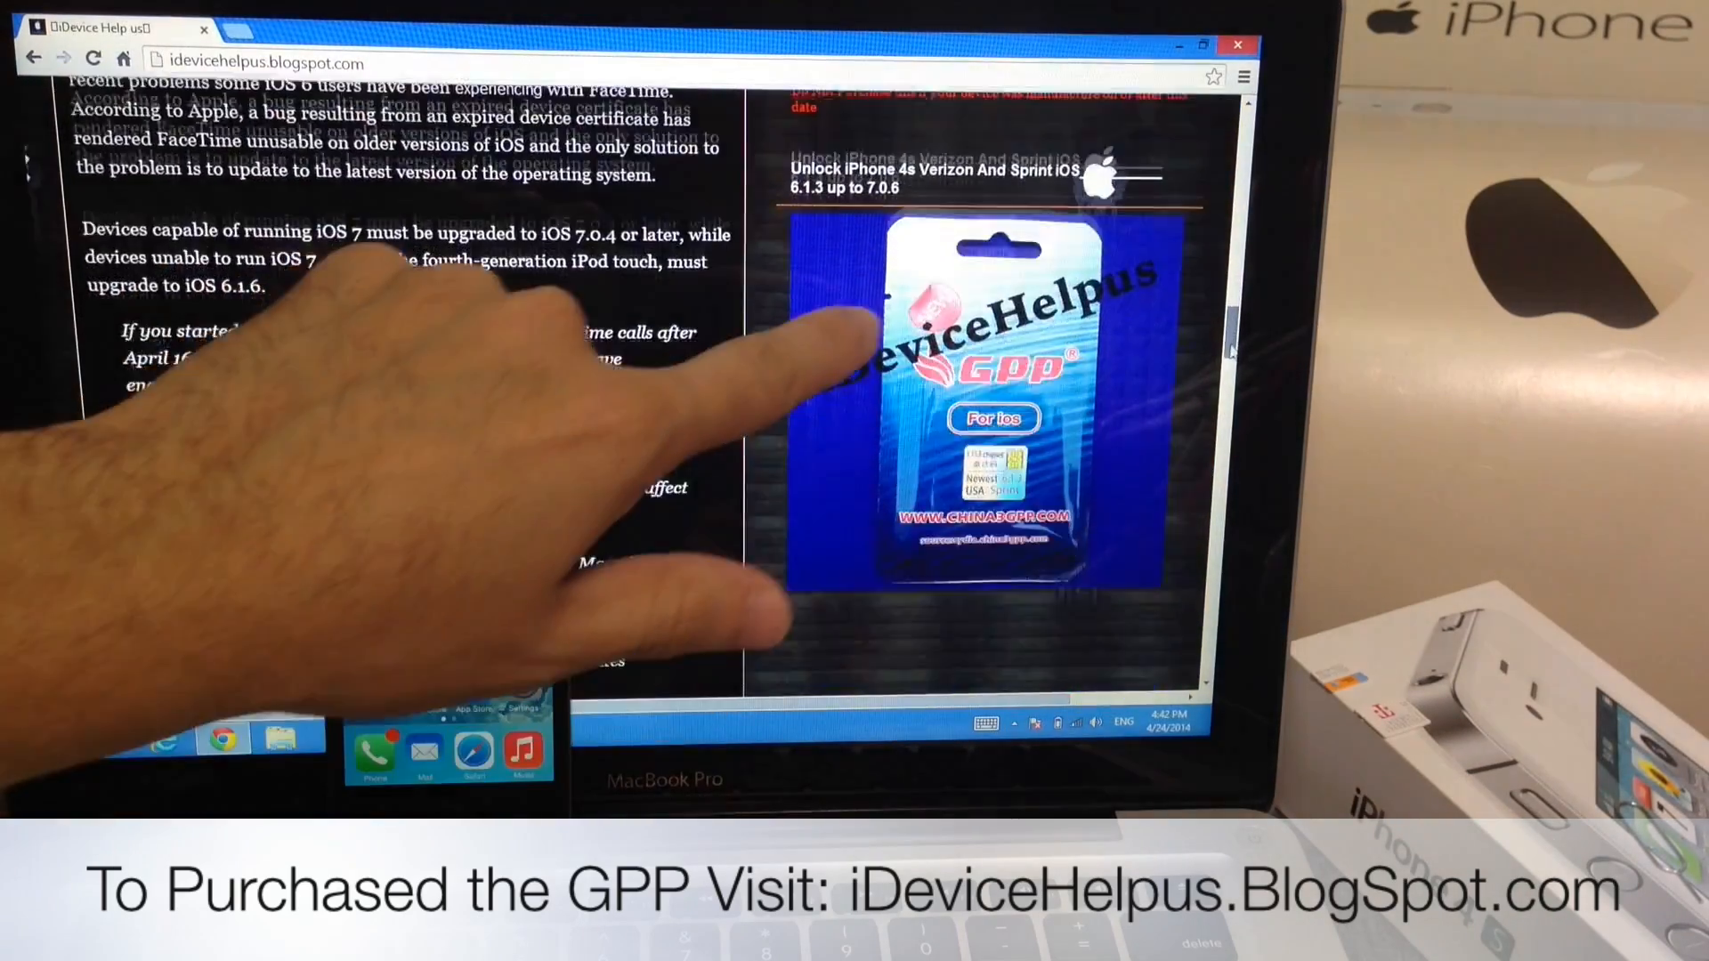
{"action": "scroll", "scroll_direction": "down", "scroll_amount": 3}
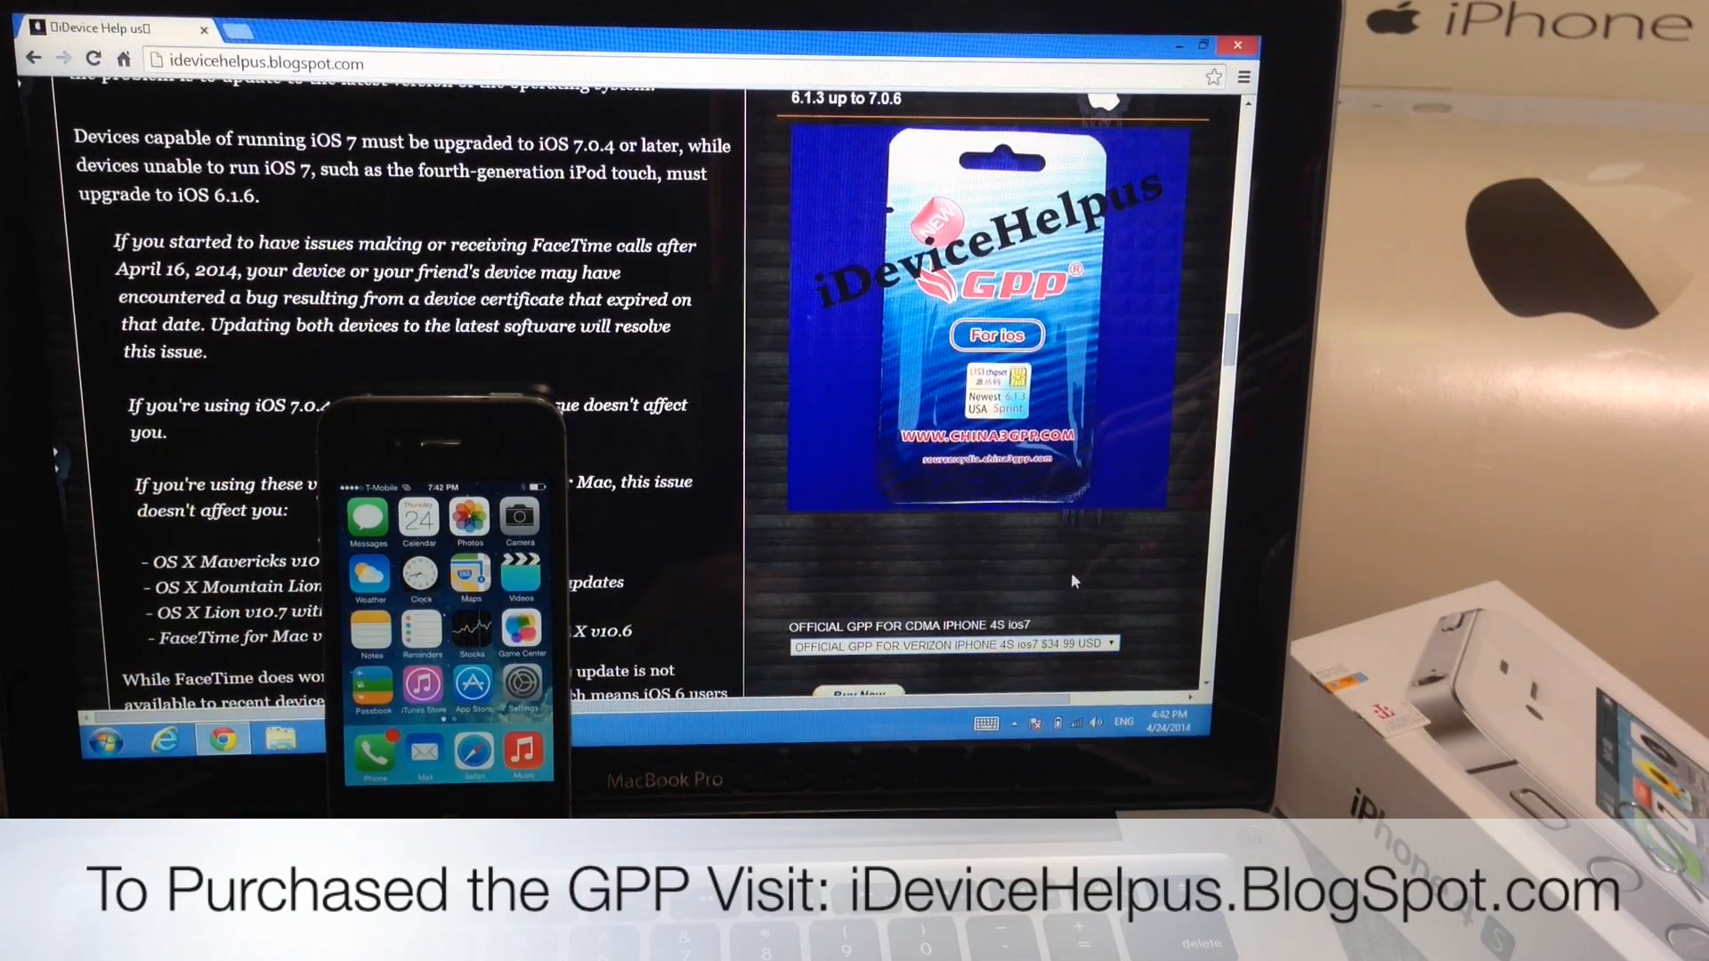
{"action": "scroll", "scroll_direction": "down", "scroll_amount": 3}
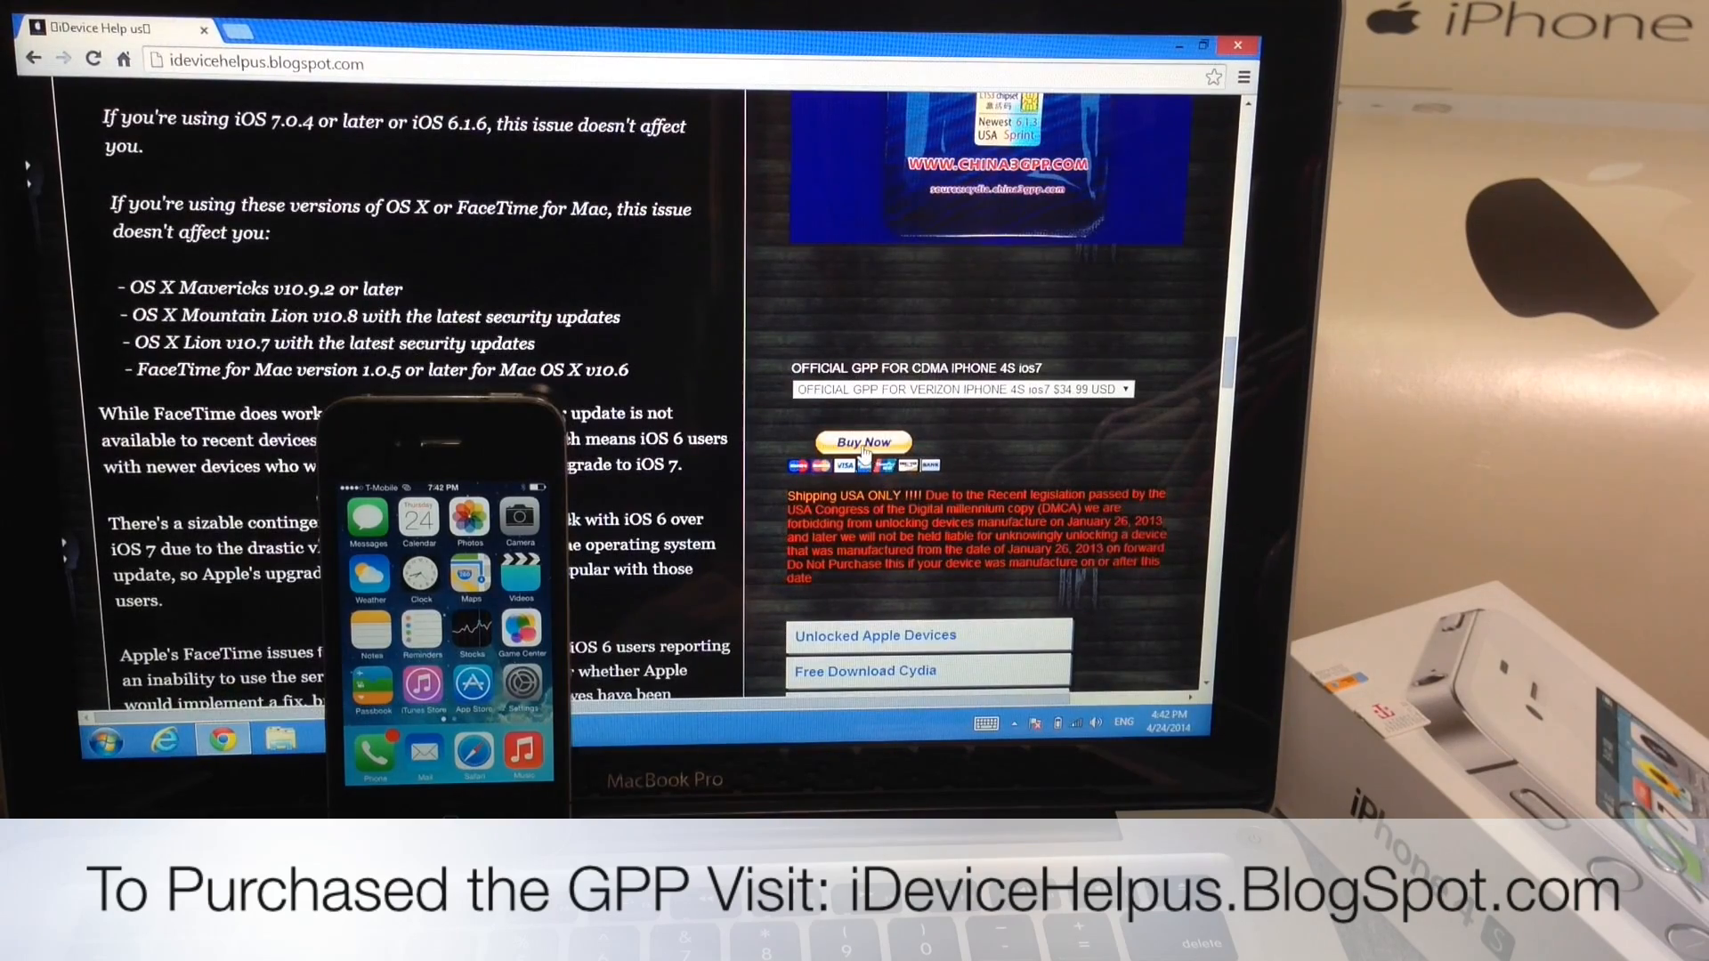